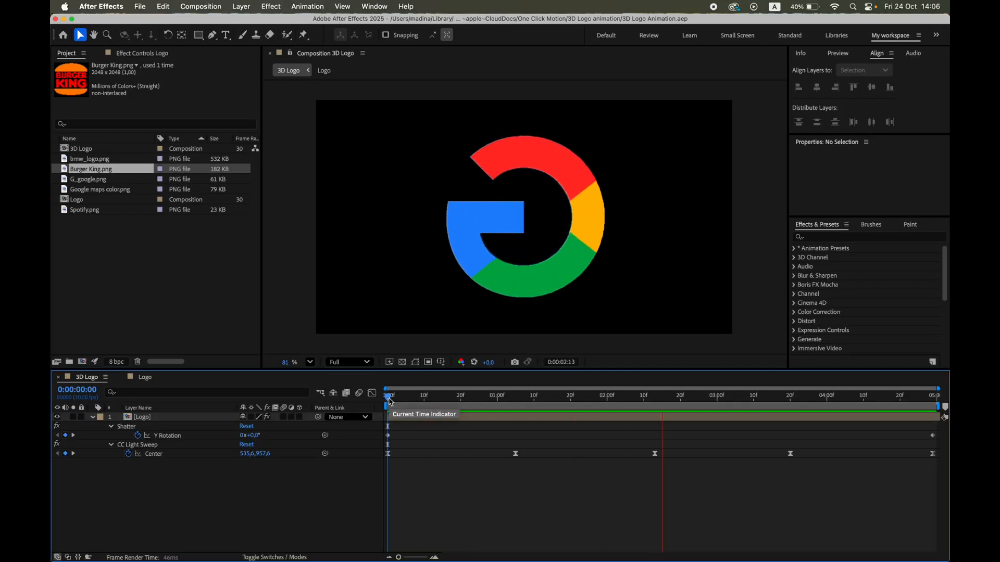
# Step: Create a new 1920×1080 composition named Lesson for the Google G image
pyautogui.click(81, 361)
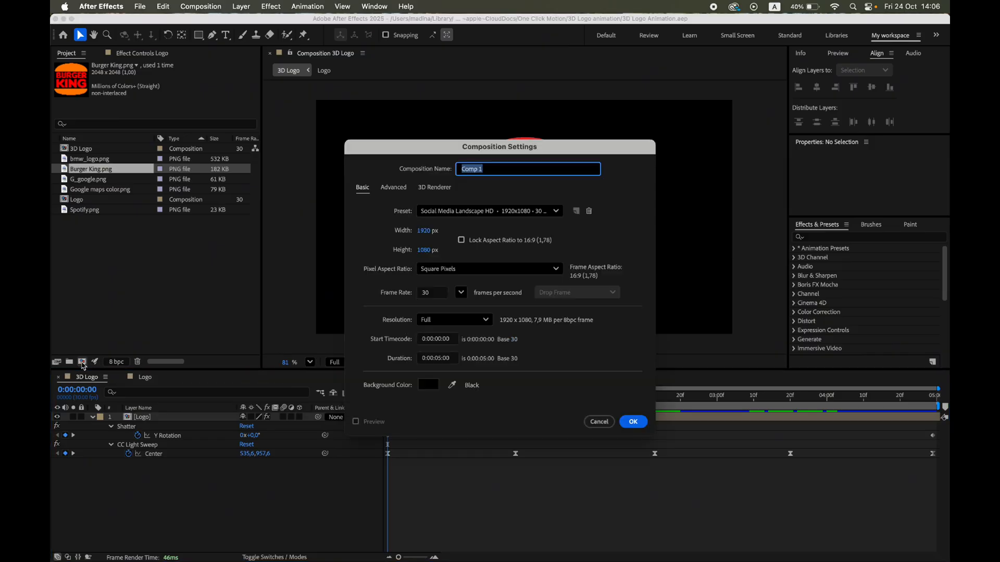
pyautogui.write('Lesson')
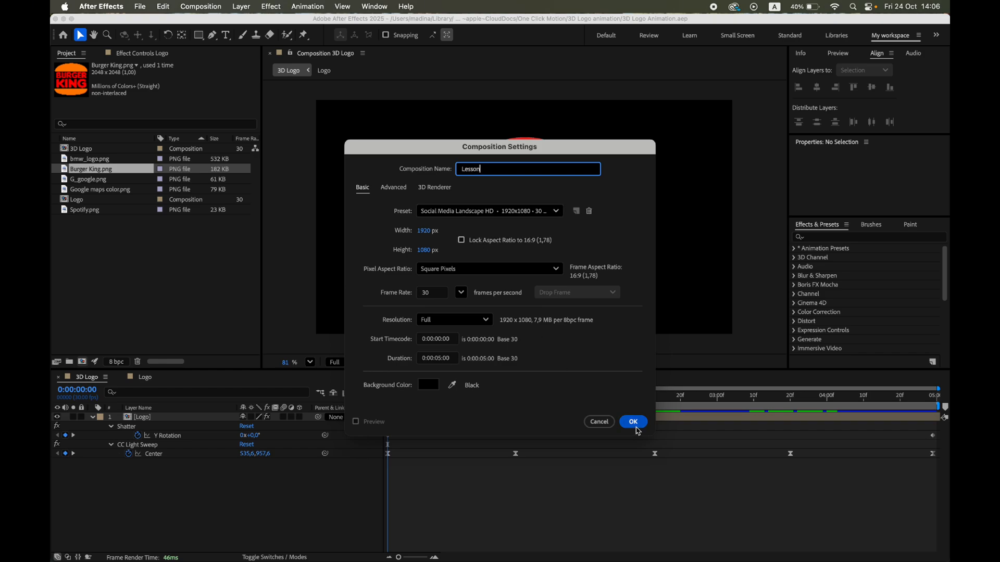
pyautogui.click(632, 422)
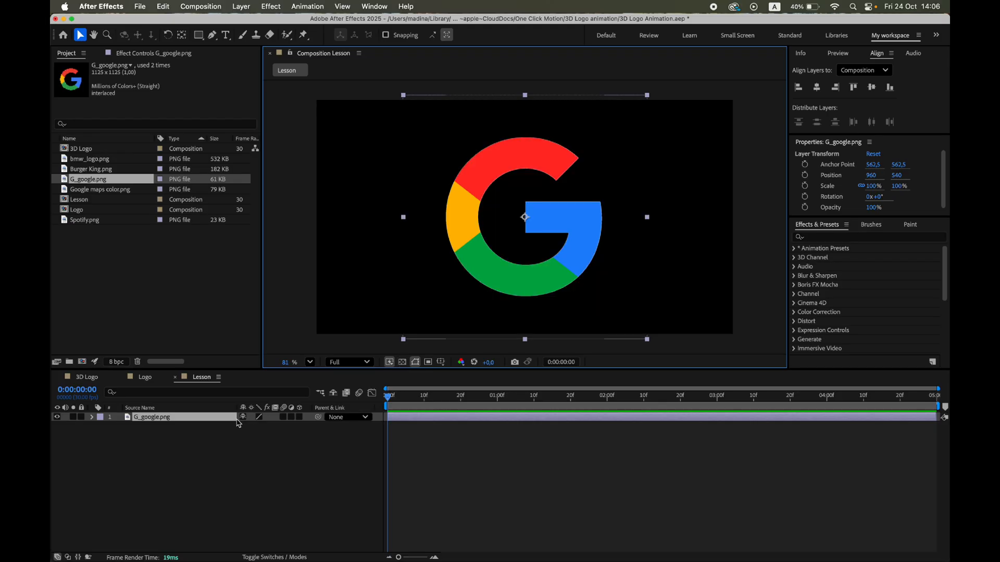
# Step: Pre-compose the G_google.png layer into Logo_Lesson, moving all attributes into it
pyautogui.rightClick(151, 417)
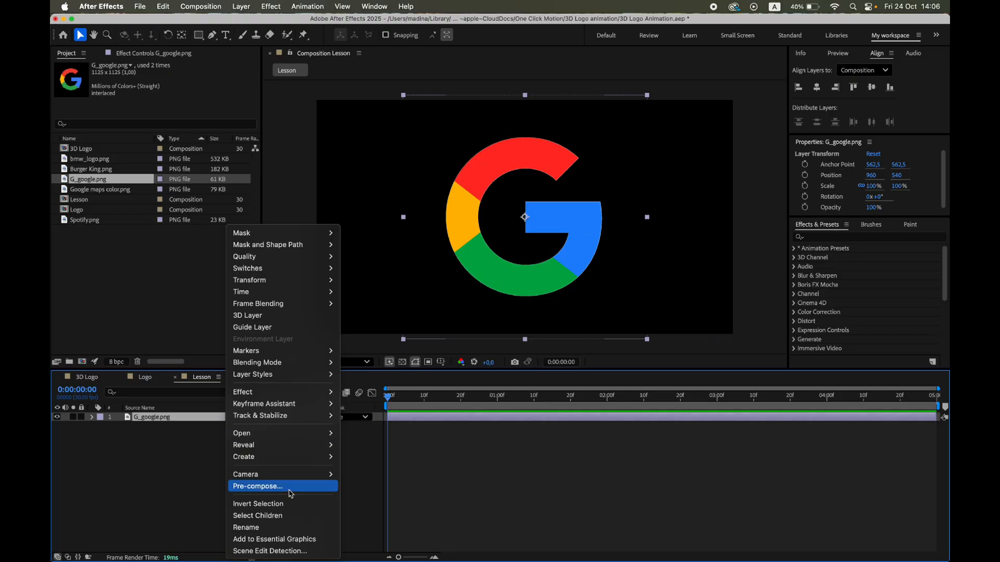
pyautogui.click(257, 486)
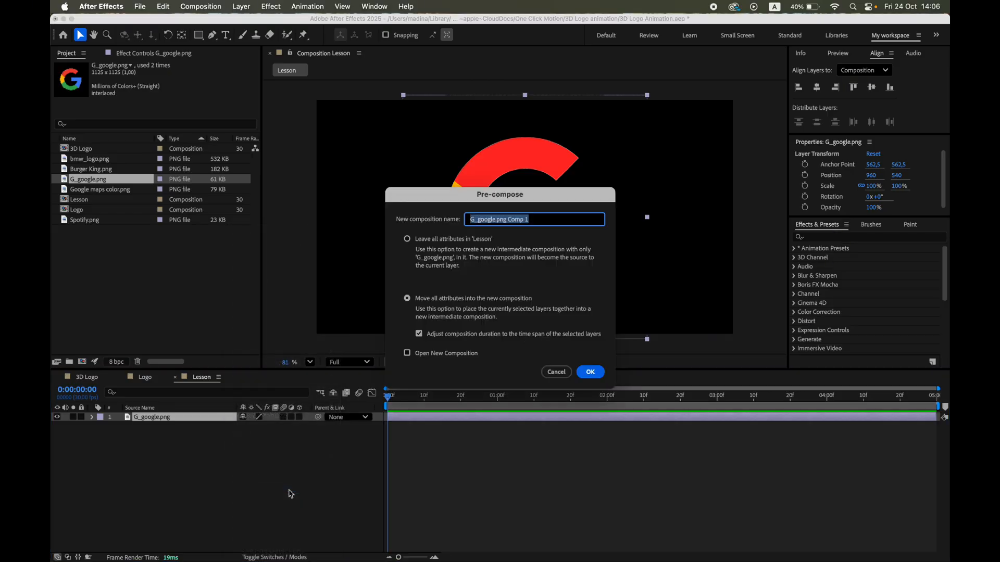
pyautogui.write('Logo')
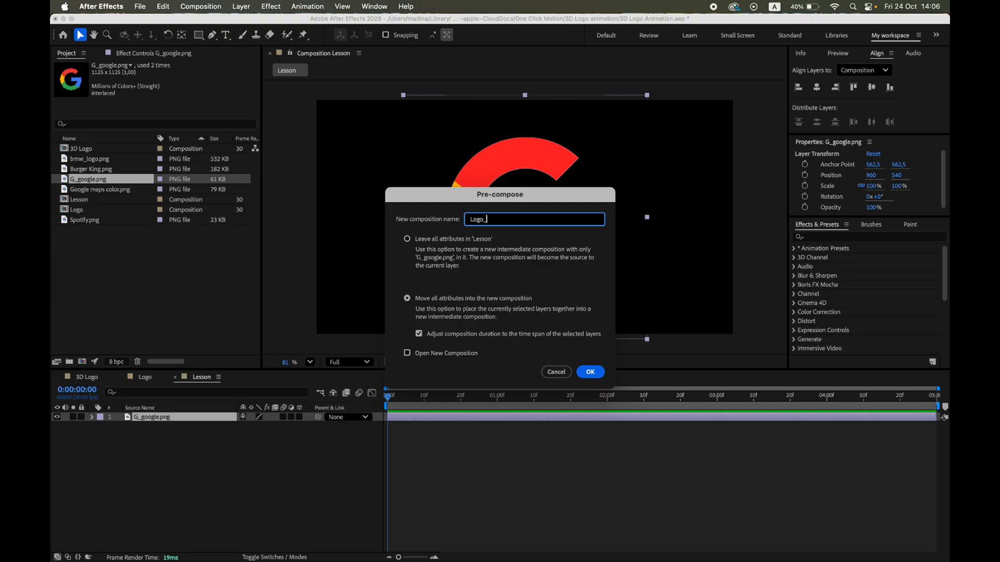
pyautogui.write('Lesson')
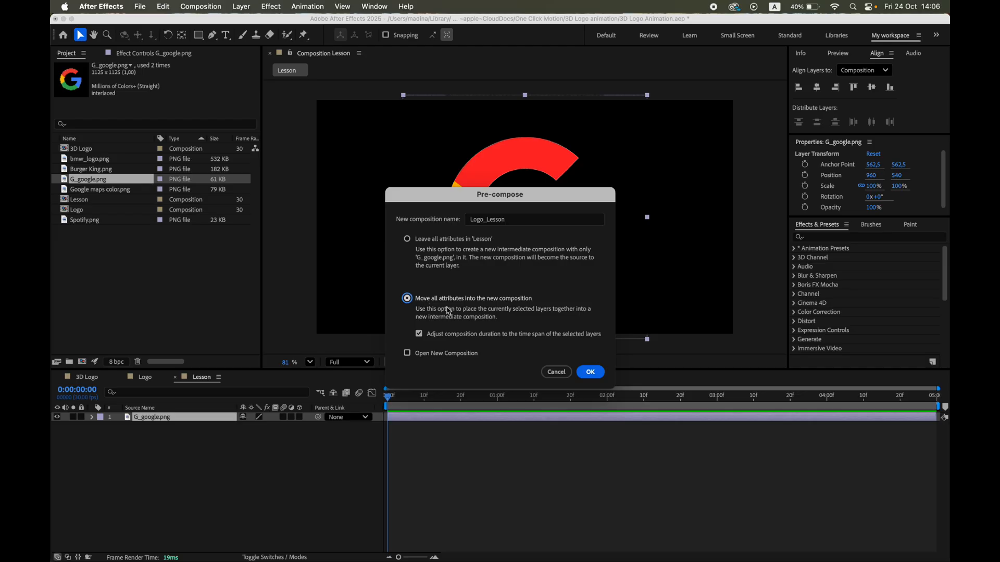
pyautogui.click(590, 371)
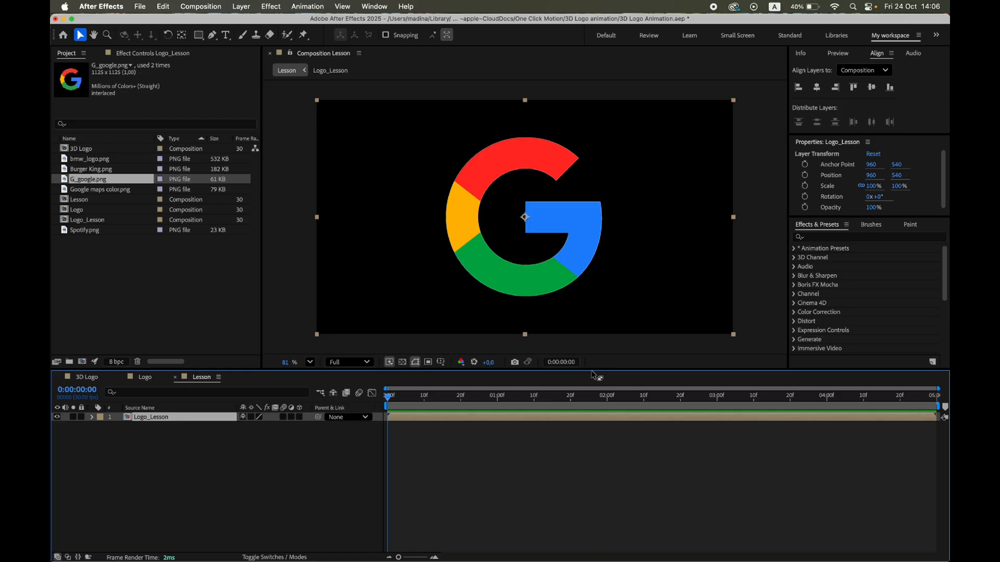
# Step: Apply the Shatter effect to Logo_Lesson and set its View to Rendered
pyautogui.click(868, 237)
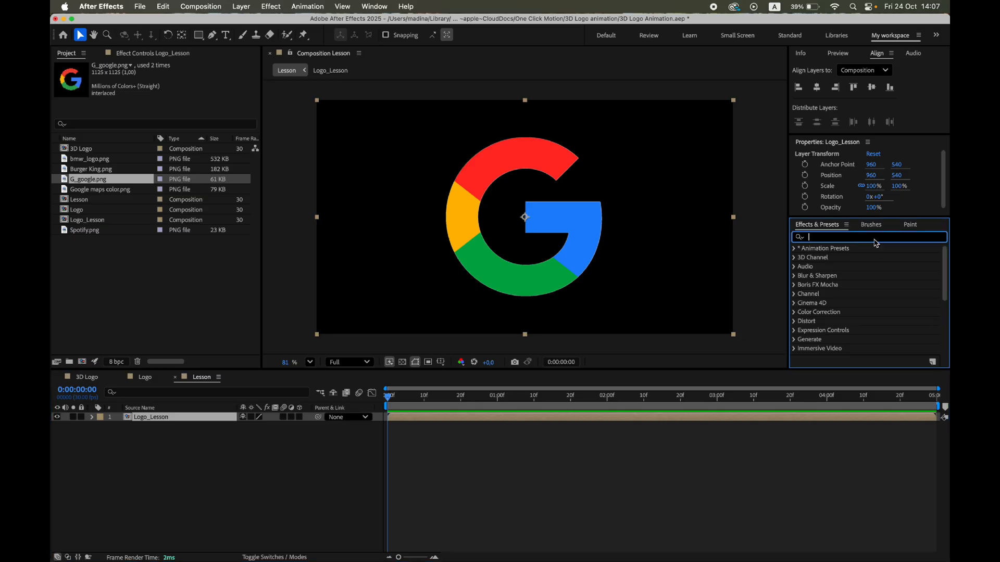
pyautogui.write('shatte')
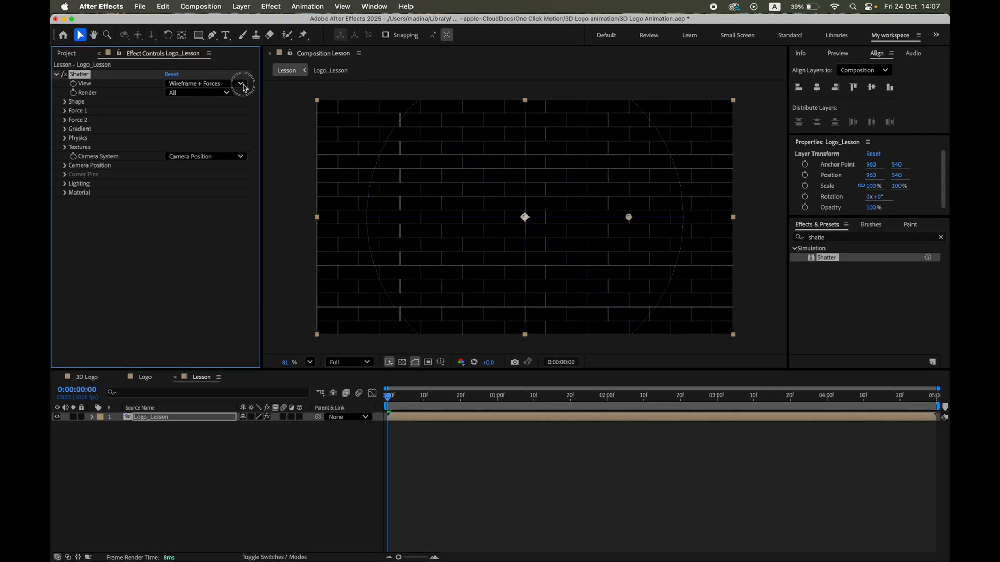
pyautogui.click(240, 83)
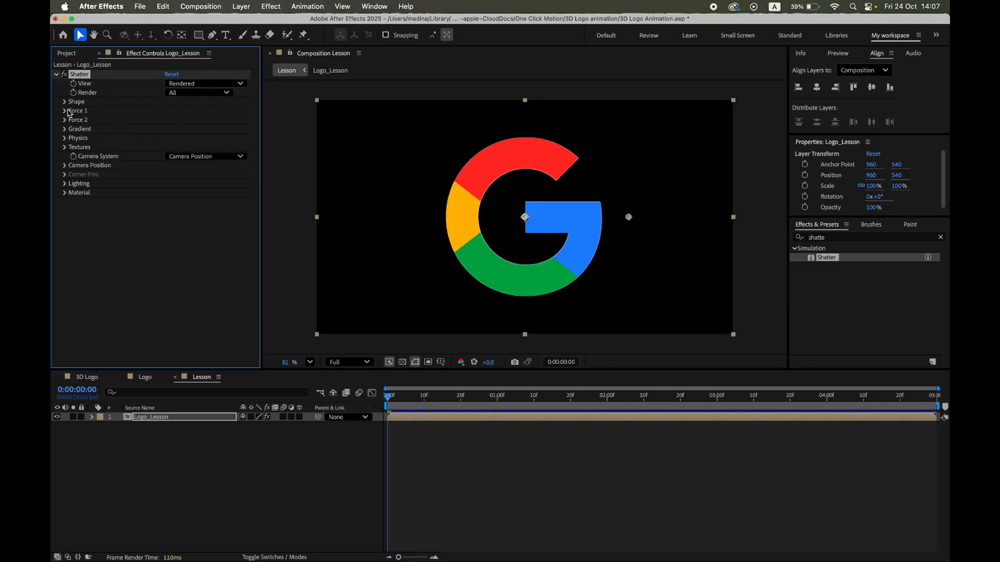
pyautogui.click(64, 101)
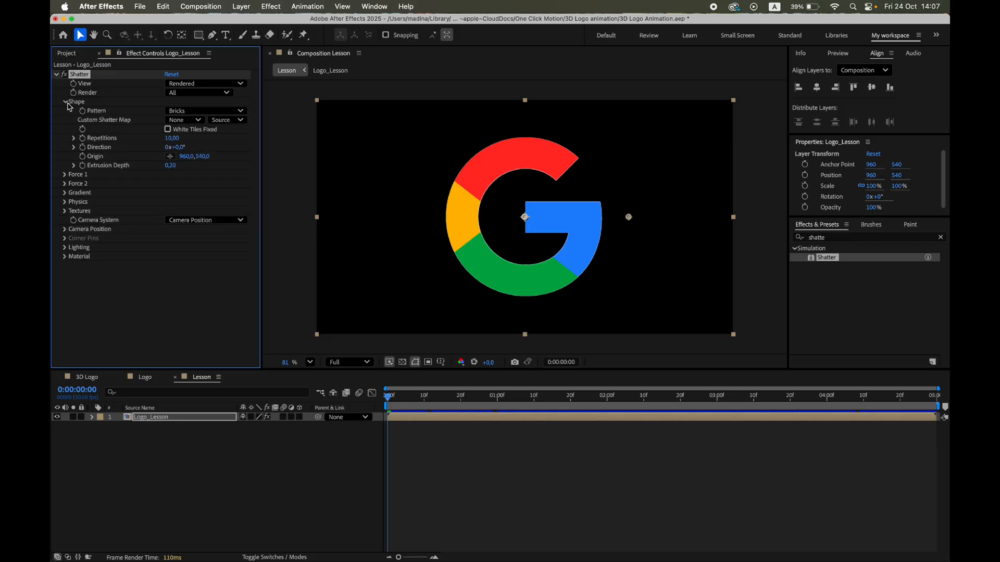
# Step: Set Shatter's Shape pattern to Custom with Logo_Lesson as the custom shatter map
pyautogui.click(205, 110)
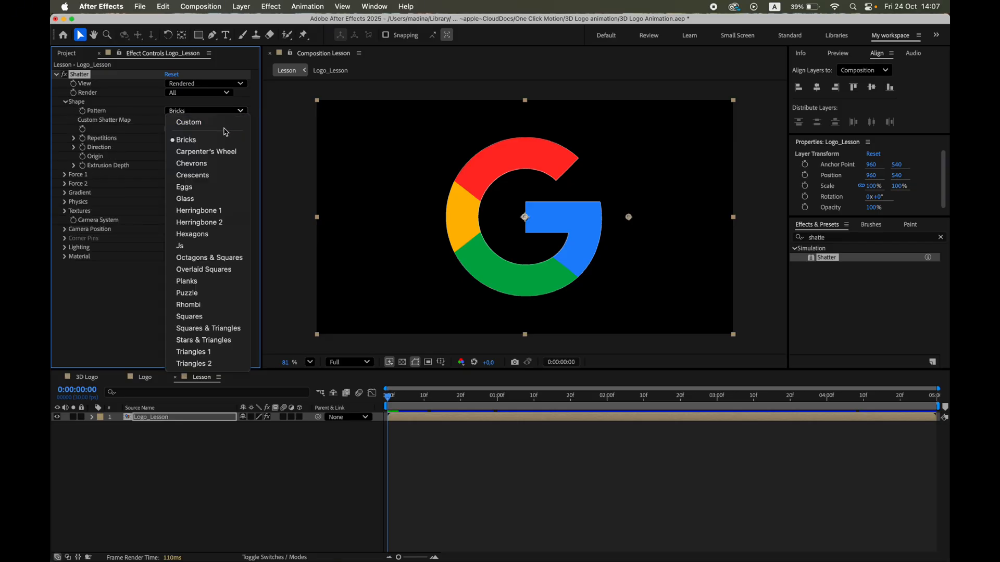
pyautogui.click(189, 122)
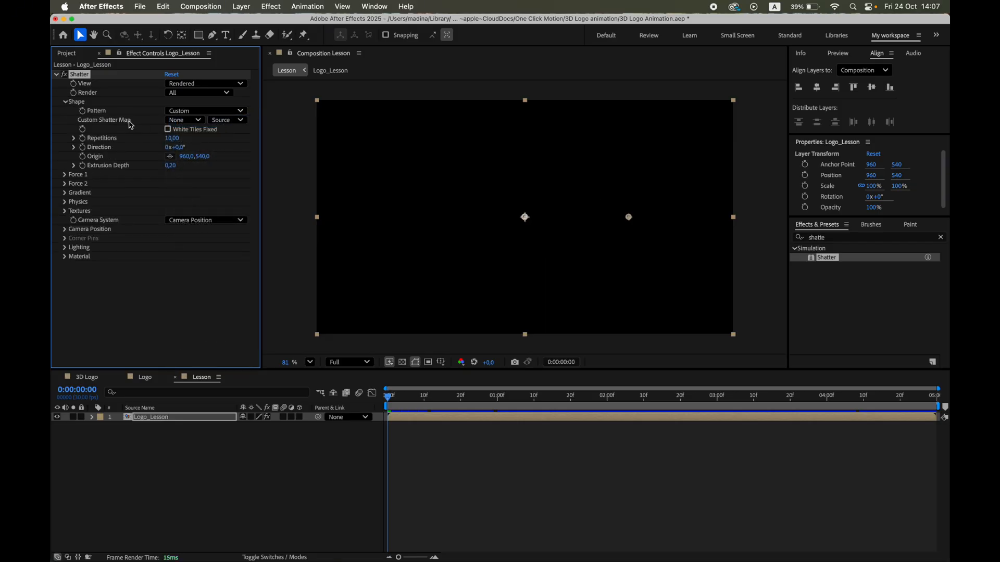
pyautogui.click(184, 118)
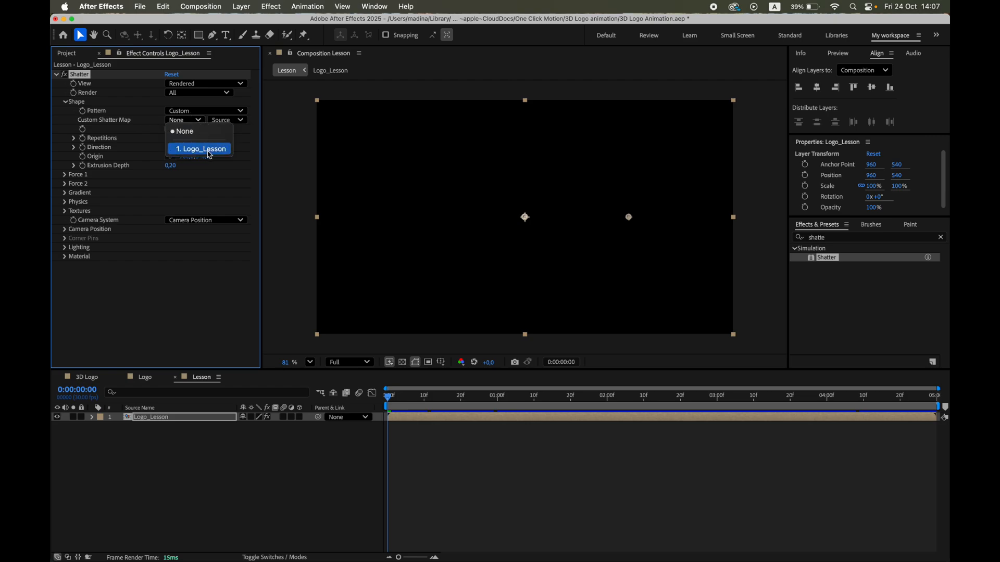
pyautogui.click(200, 148)
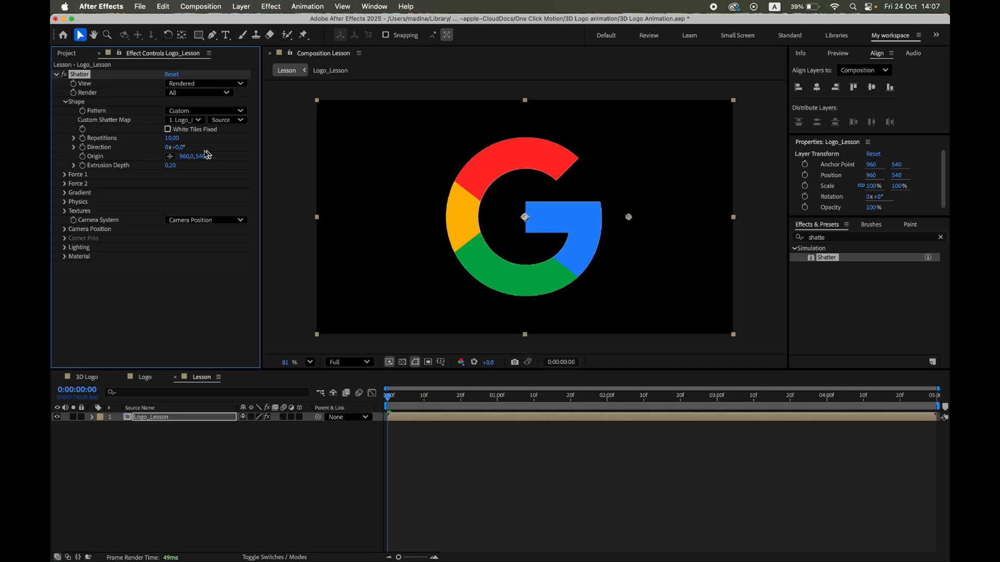
# Step: Set Shatter camera Y Rotation to 50° and Extrusion Depth to 0.70 for a thick 3D G
pyautogui.click(64, 174)
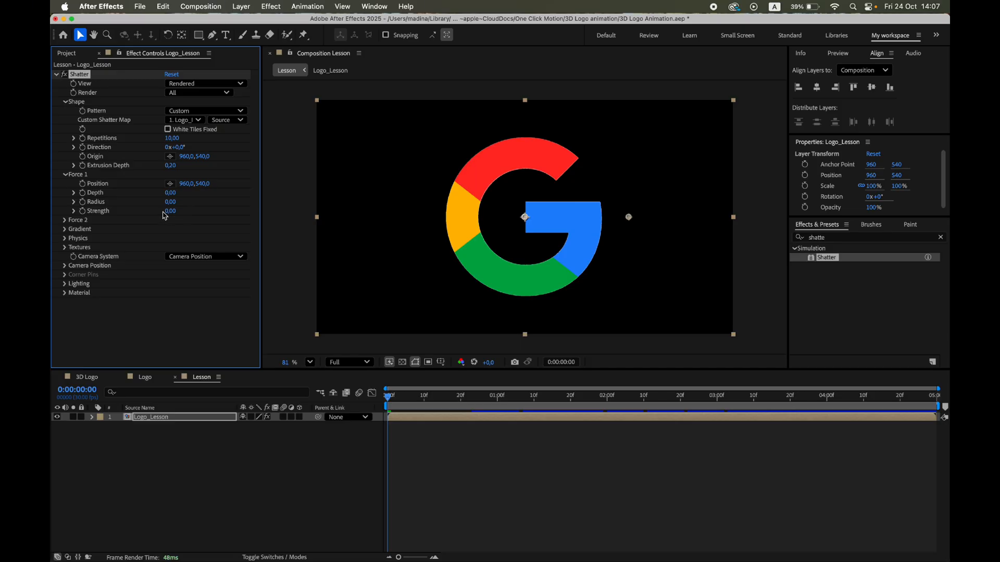
pyautogui.click(63, 174)
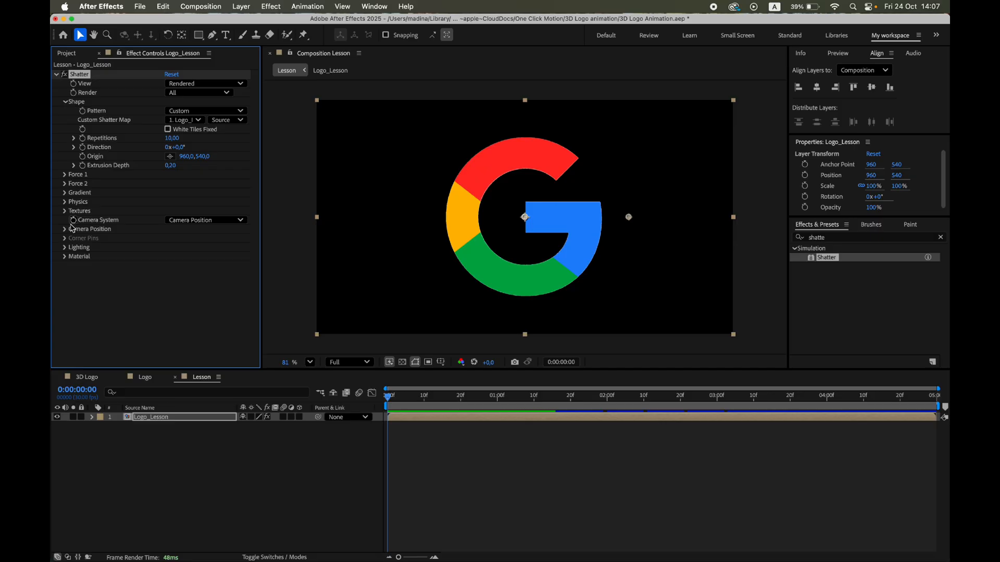
pyautogui.click(64, 229)
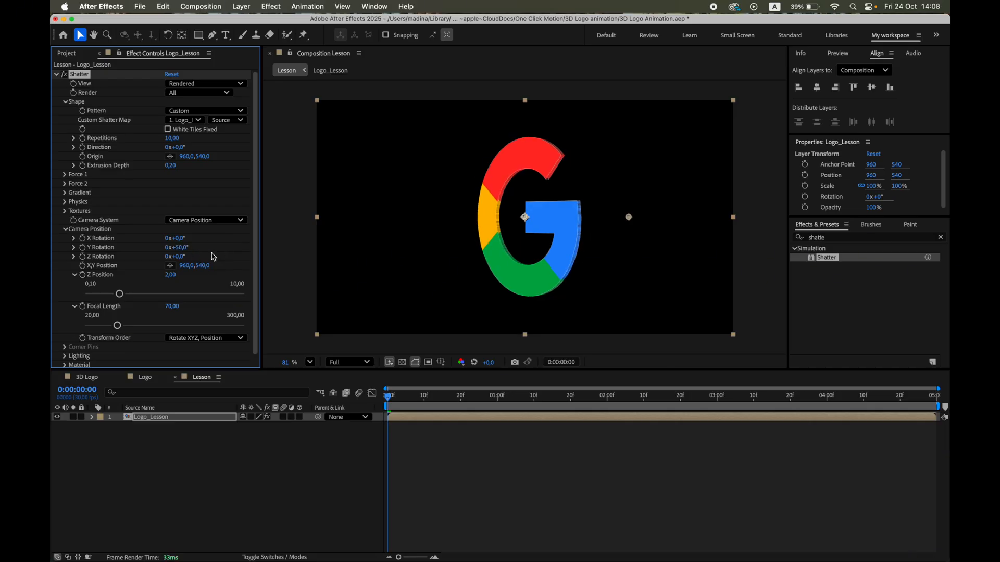
pyautogui.moveTo(584, 254)
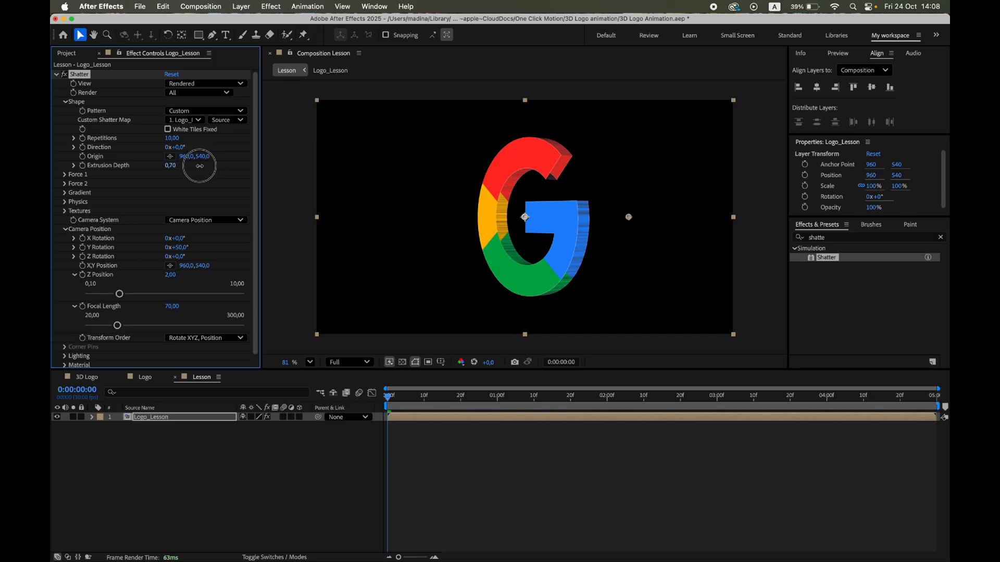
pyautogui.moveTo(571, 274)
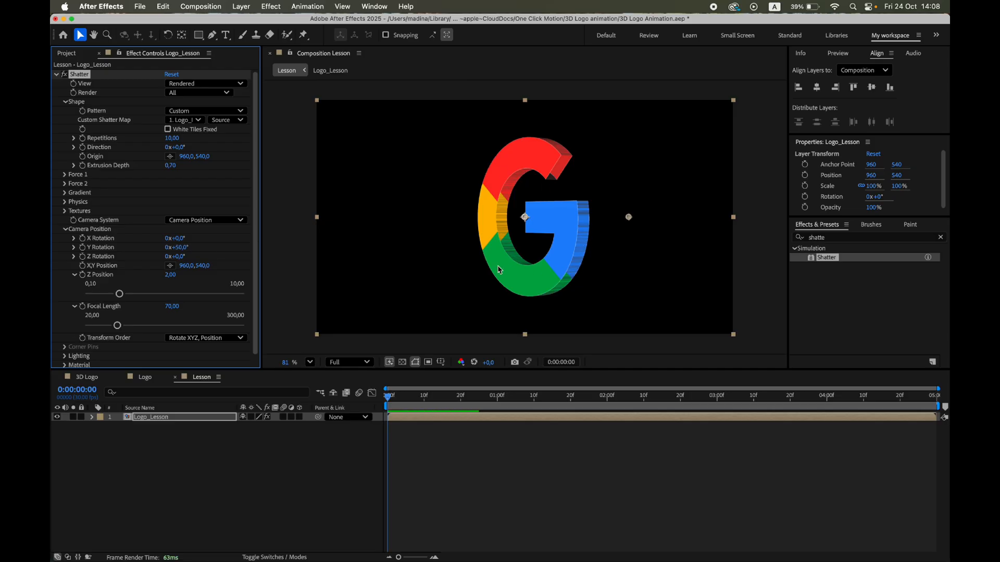
# Step: Set the Shatter Textures side mode to a solid colour for the extrusion
pyautogui.click(62, 211)
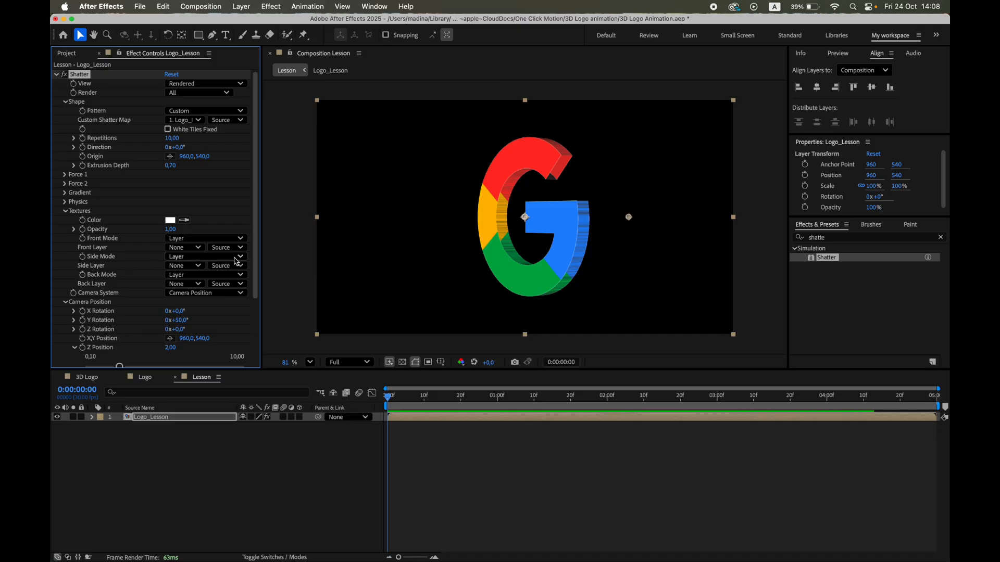
pyautogui.click(185, 256)
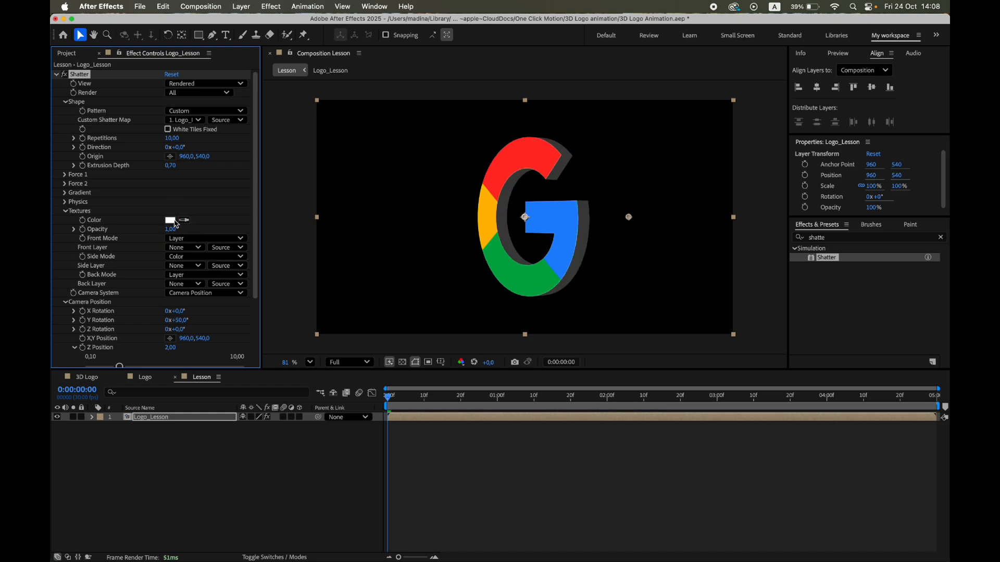
pyautogui.click(172, 220)
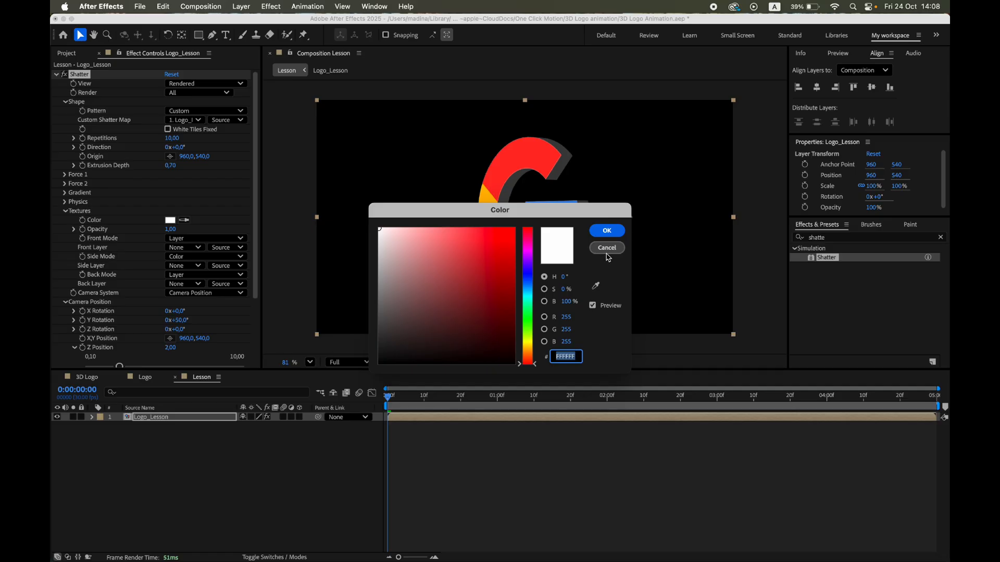
pyautogui.click(605, 248)
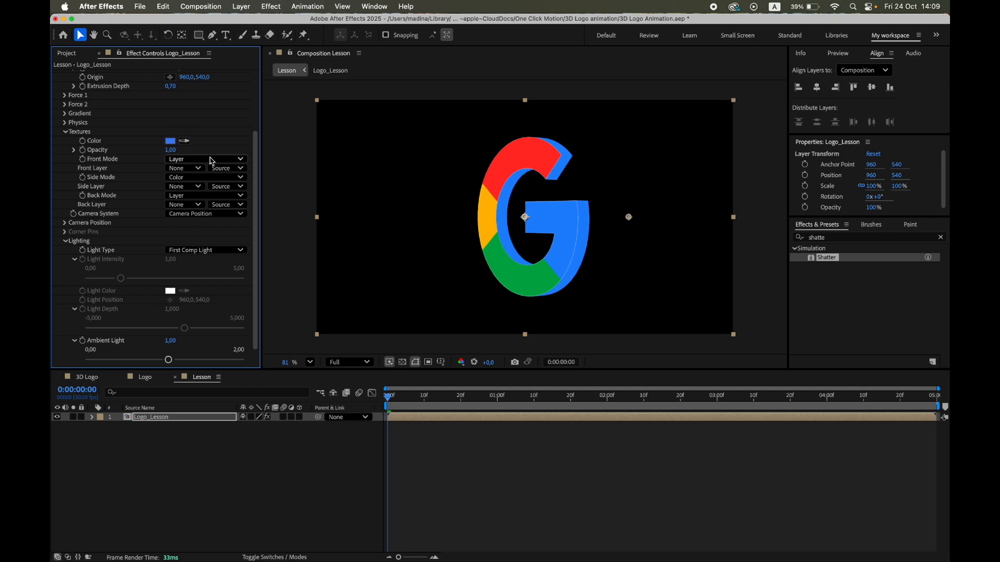
# Step: Pick a dark navy blue (around #17305B) as the extruded side colour
pyautogui.click(170, 141)
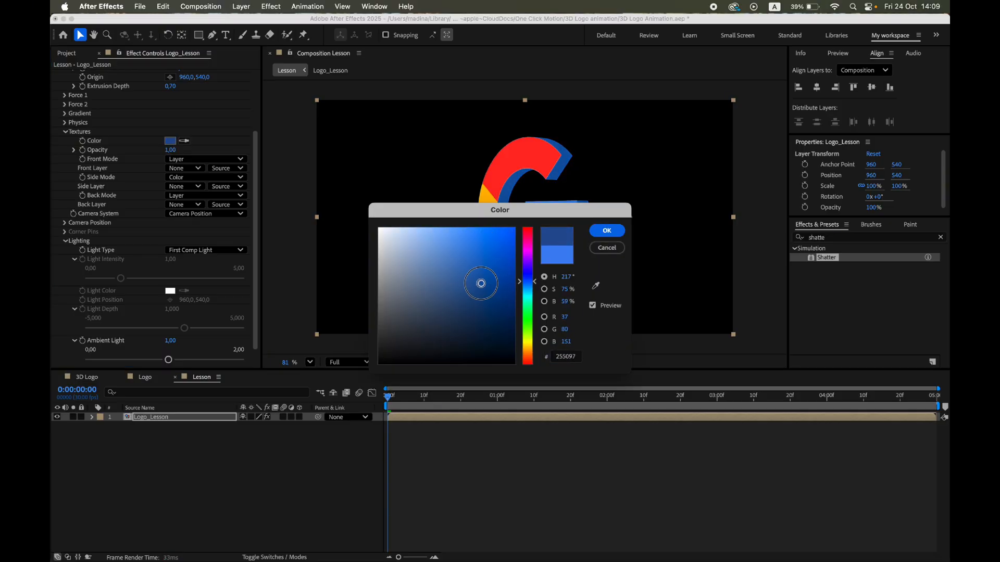
pyautogui.moveTo(481, 283); pyautogui.dragTo(482, 314)
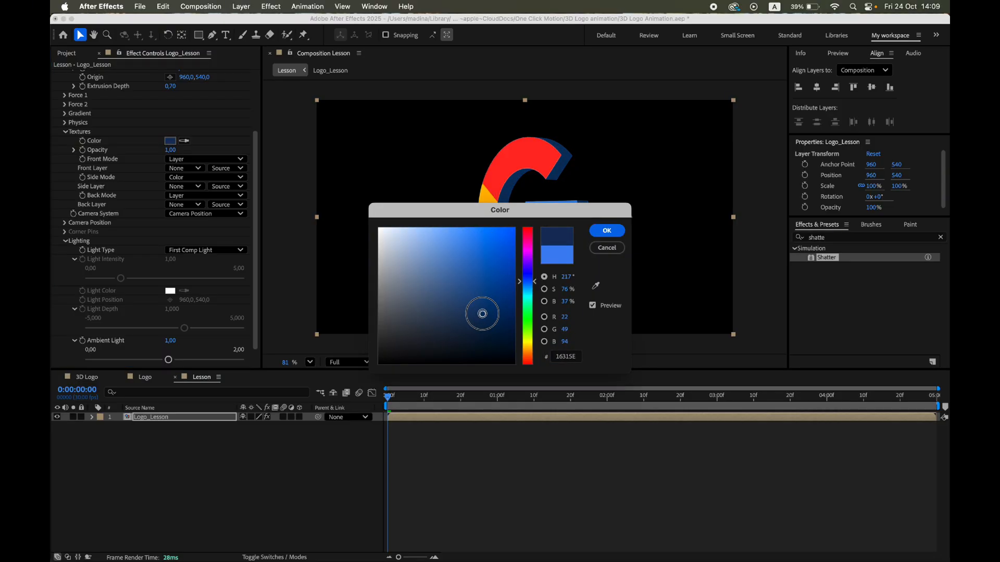
pyautogui.click(480, 315)
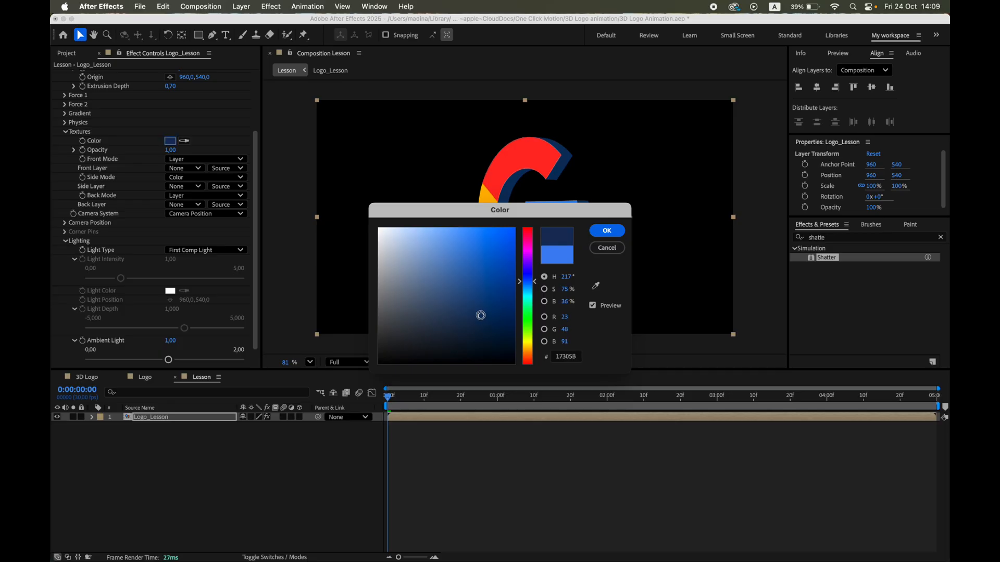
pyautogui.click(605, 230)
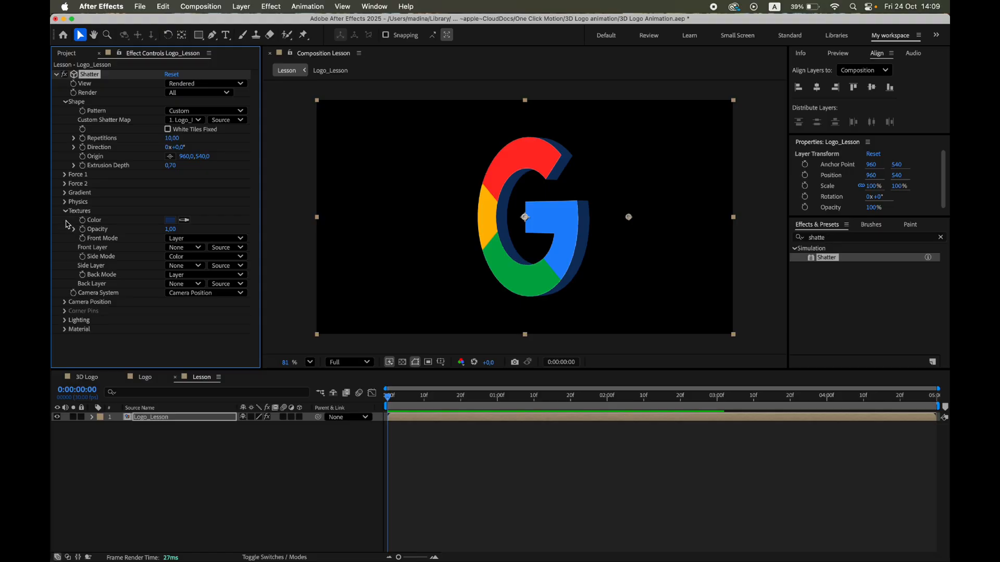
# Step: Keyframe camera Y Rotation from 0° at the first frame to 359° at the last frame
pyautogui.click(65, 302)
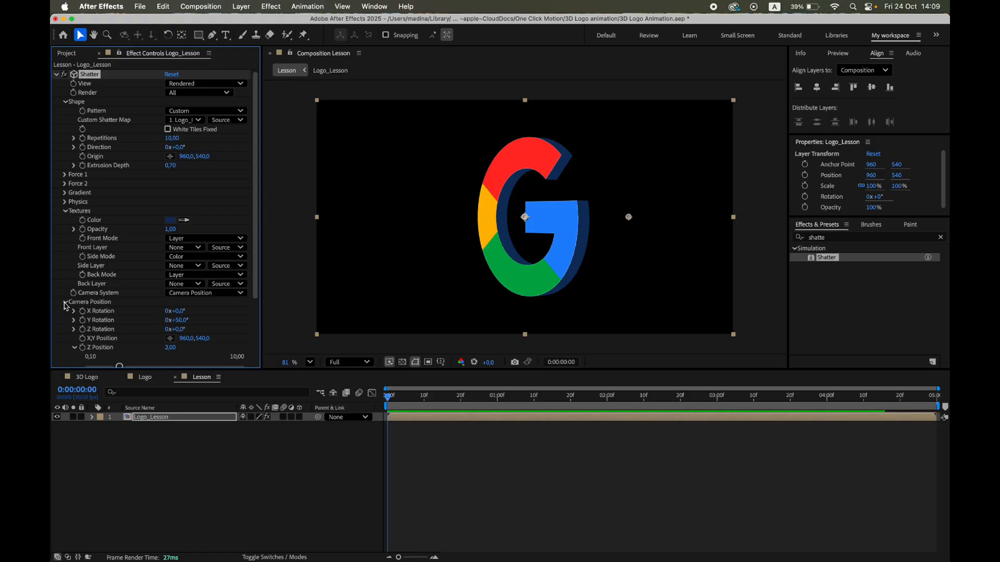
pyautogui.scroll(-3)
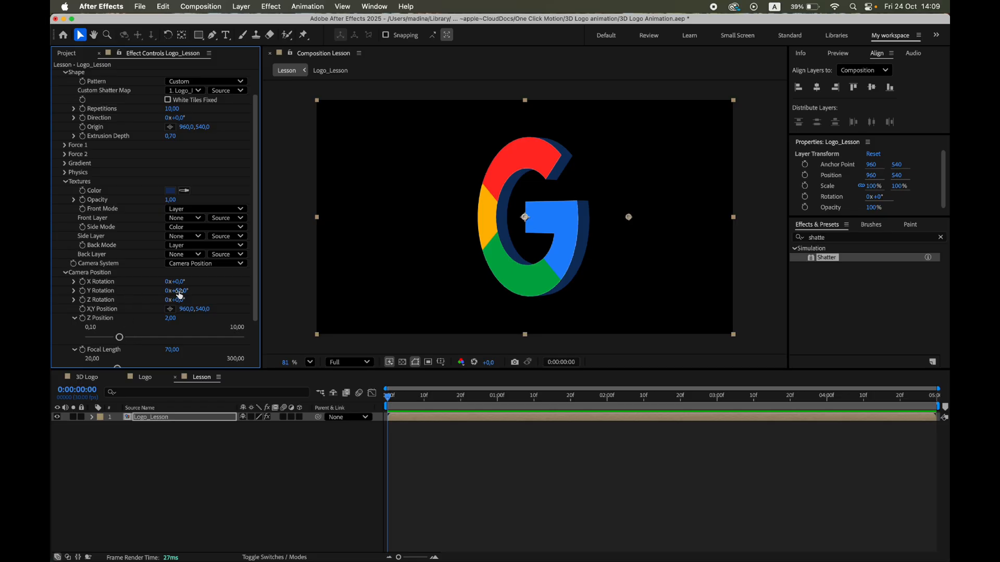
pyautogui.click(176, 291)
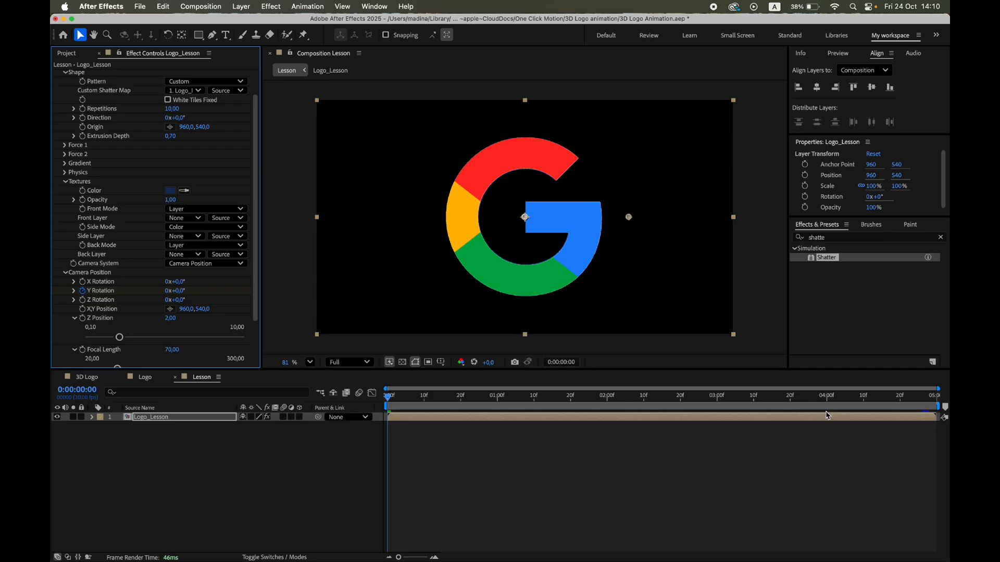
pyautogui.click(935, 396)
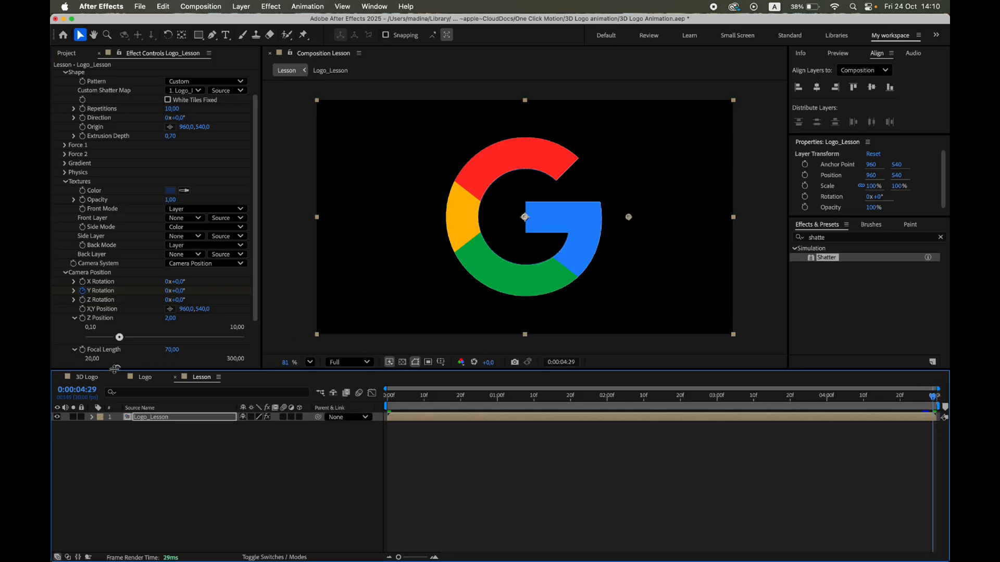
pyautogui.press('u')
pyautogui.write('359')
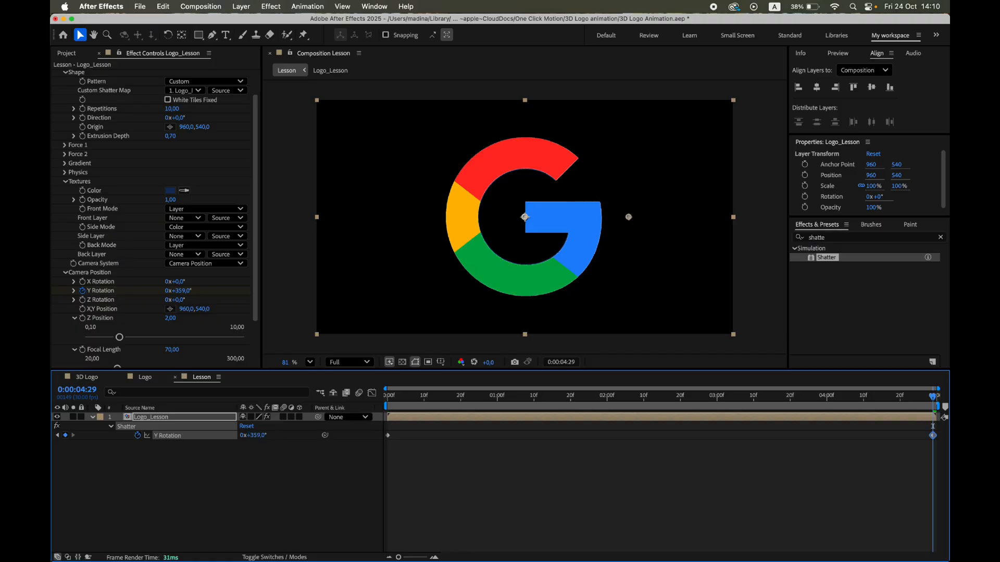
pyautogui.moveTo(936, 389); pyautogui.dragTo(386, 388)
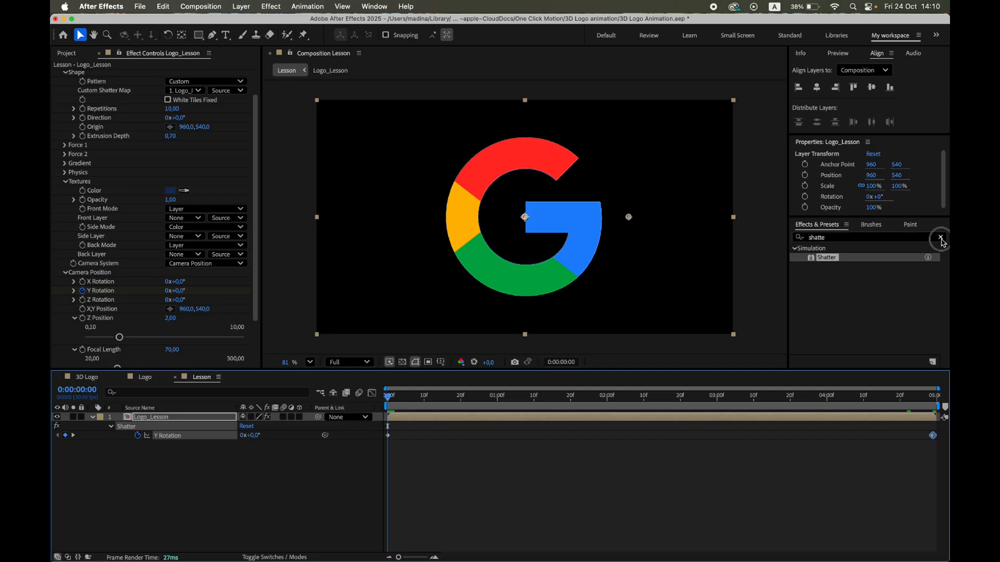
# Step: Apply CC Light Sweep to the logo with width 100 and sweep intensity 50
pyautogui.click(939, 236)
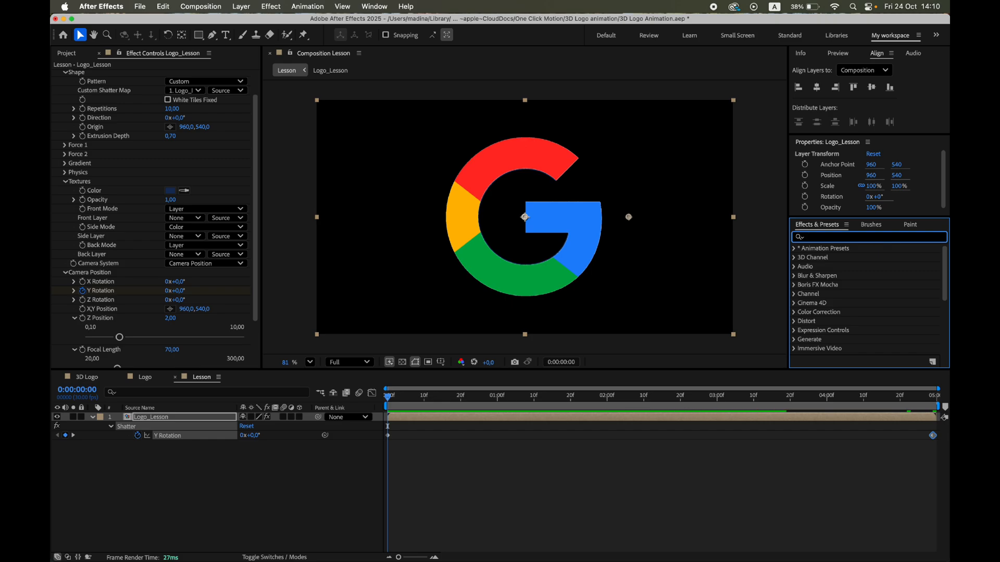
pyautogui.write('light swee')
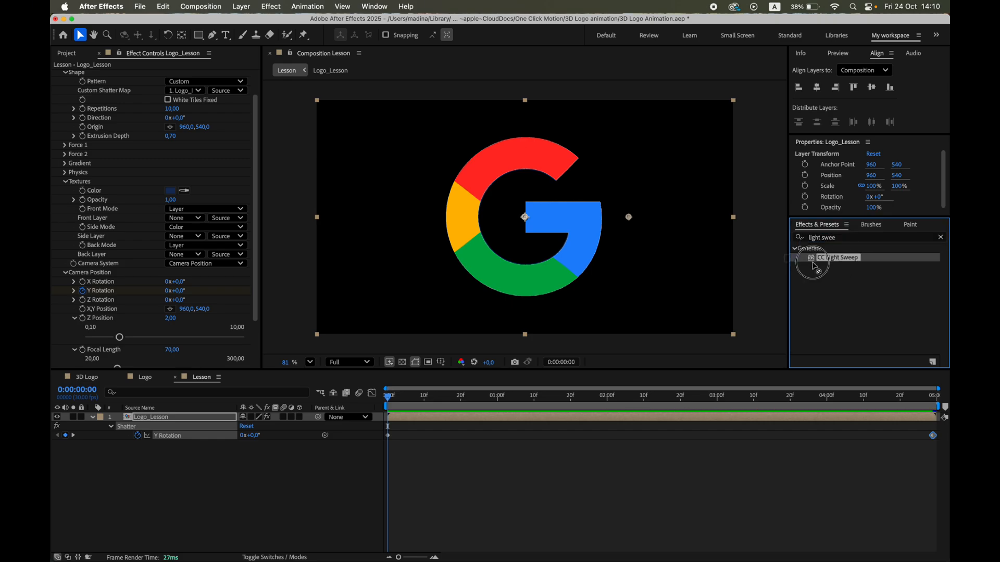
pyautogui.doubleClick(838, 257)
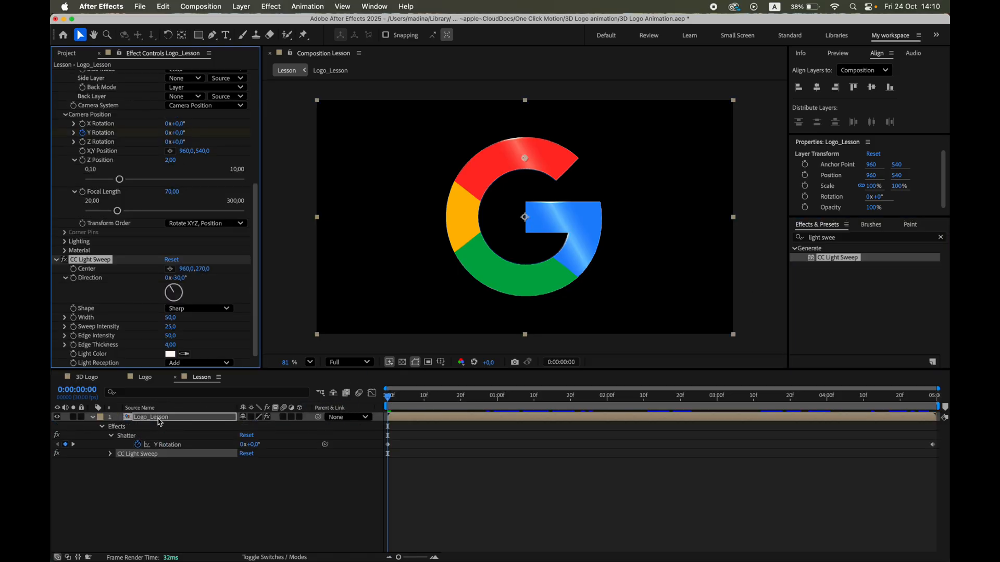
pyautogui.moveTo(195, 289)
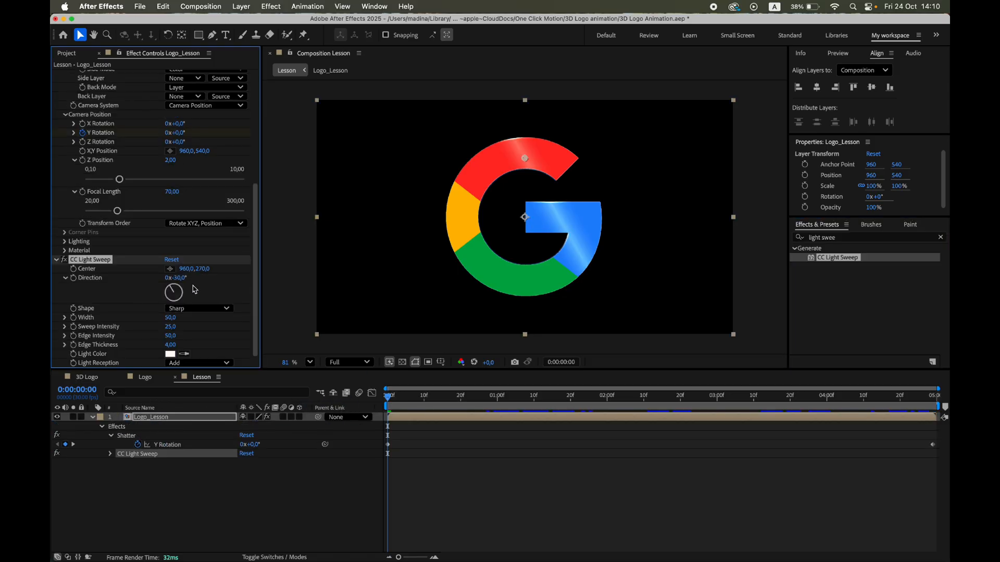
pyautogui.click(169, 316)
pyautogui.write('100')
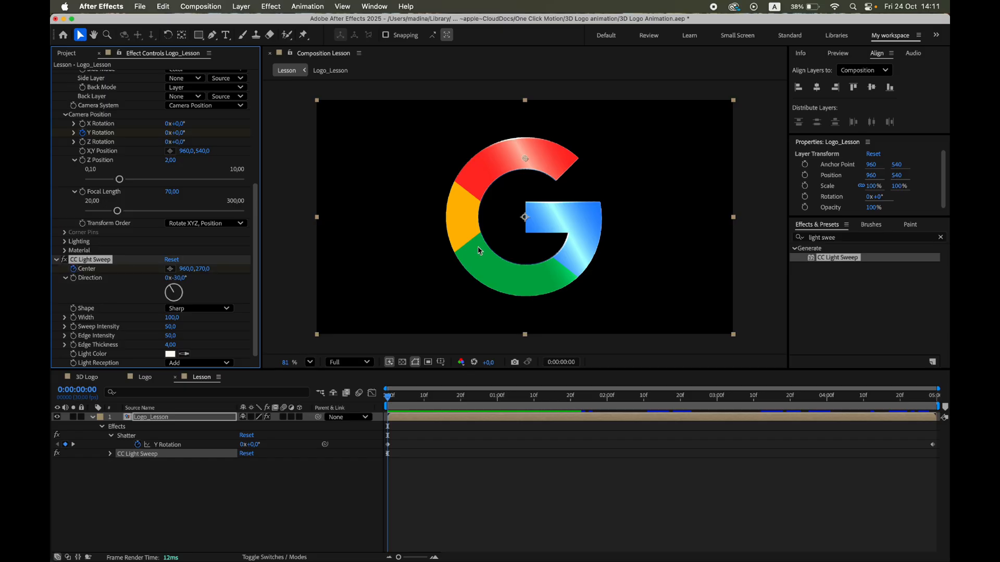
# Step: Animate the sweep centre from below-left to above-right across the G logo
pyautogui.moveTo(524, 158); pyautogui.dragTo(502, 194)
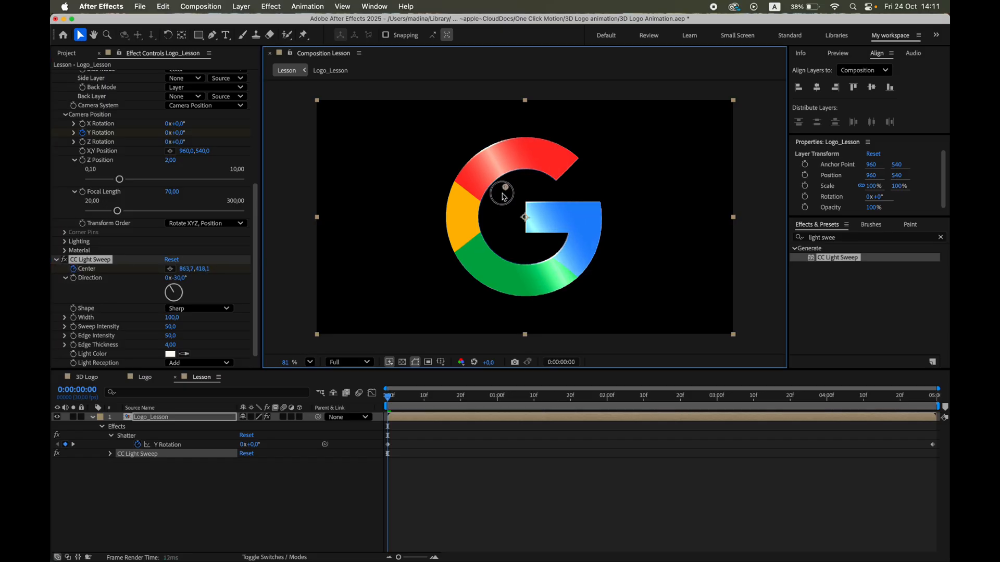
pyautogui.moveTo(503, 195); pyautogui.dragTo(431, 300)
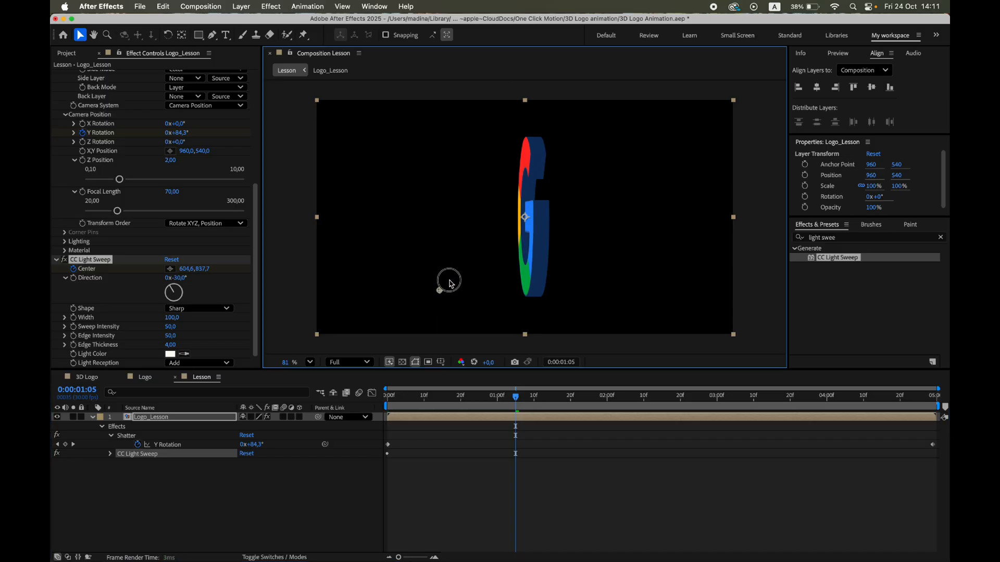
pyautogui.moveTo(448, 283); pyautogui.dragTo(597, 157)
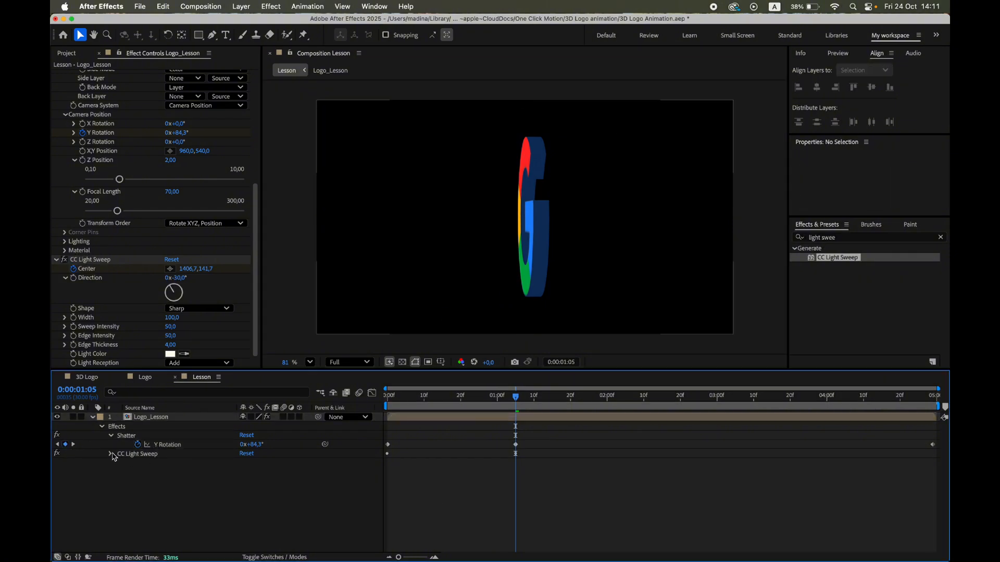
pyautogui.click(111, 453)
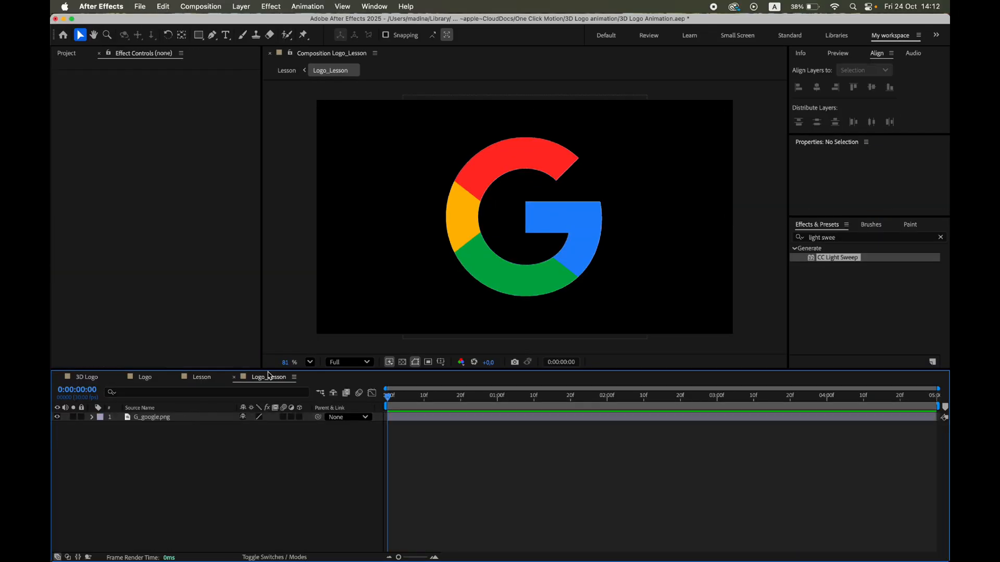
# Step: Place bmw_logo.png in Logo_Lesson at 36% scale and hide the G_google.png layer
pyautogui.click(67, 53)
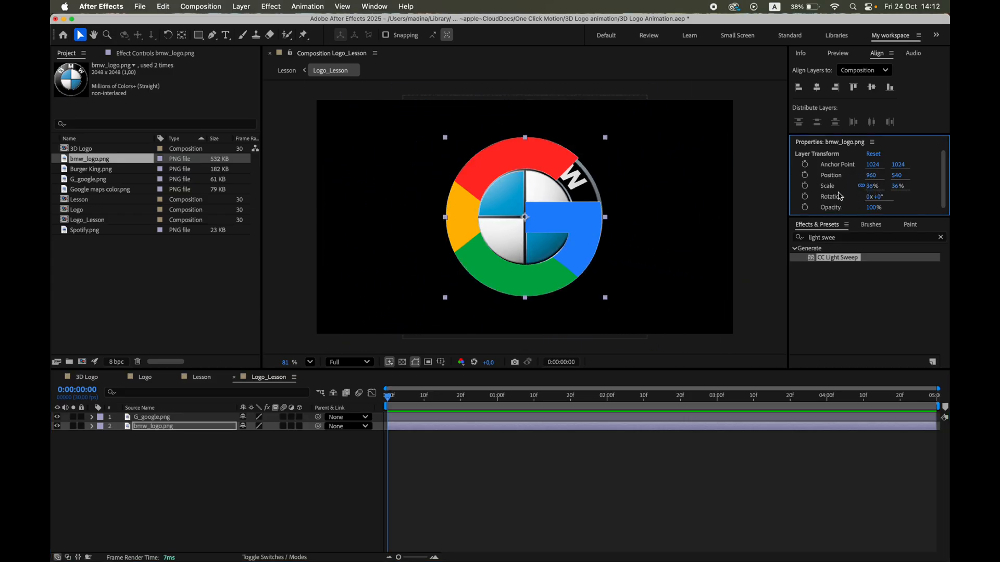
pyautogui.click(56, 417)
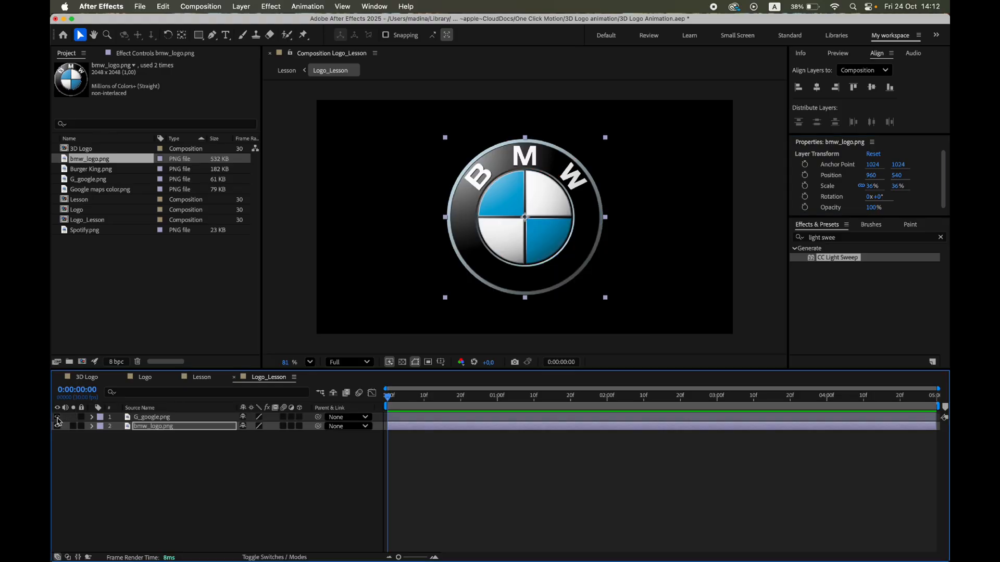